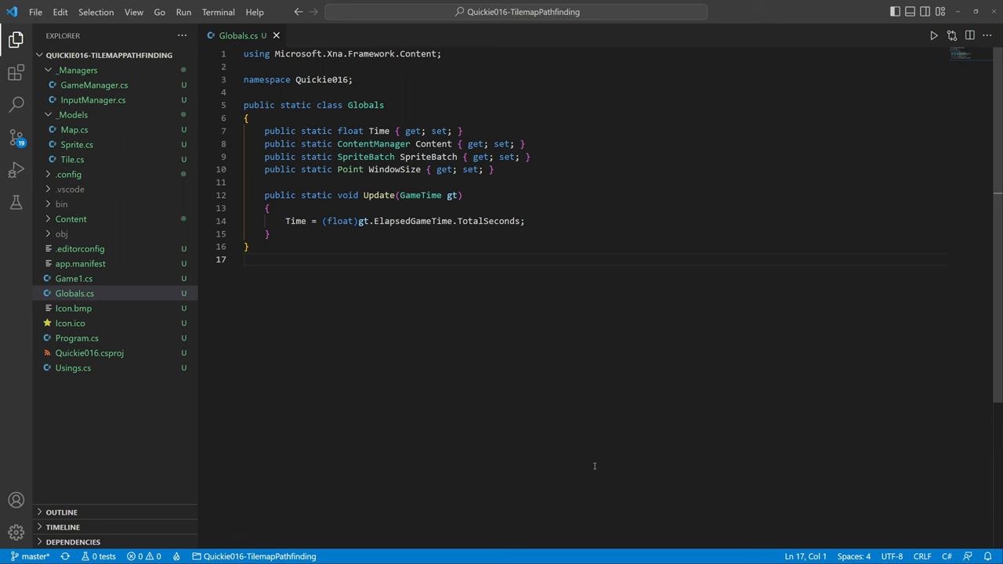
# Step: Browse InputManager.cs, Sprite.cs and GameManager.cs, then leave the empty Tile.cs open
pyautogui.click(92, 100)
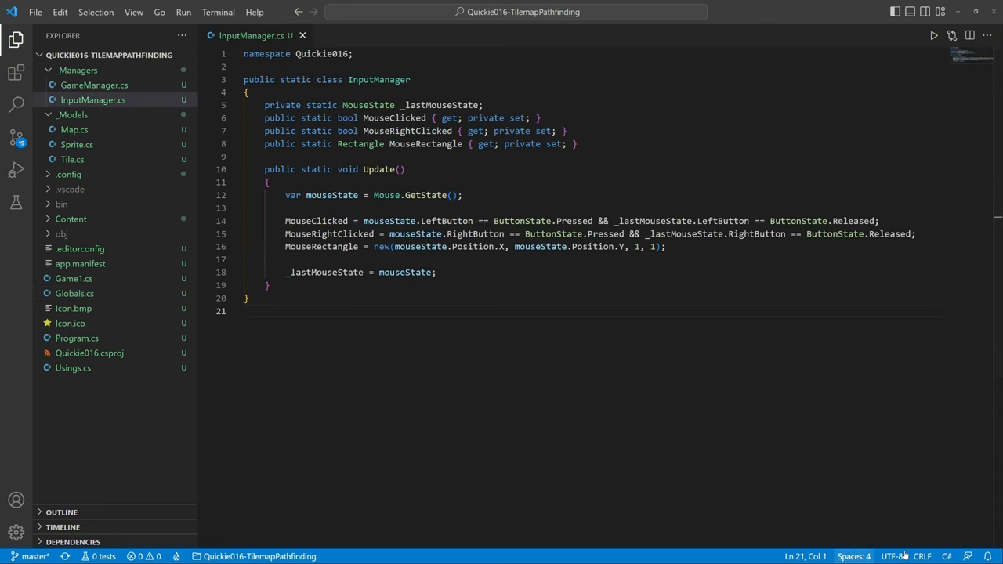
pyautogui.click(75, 144)
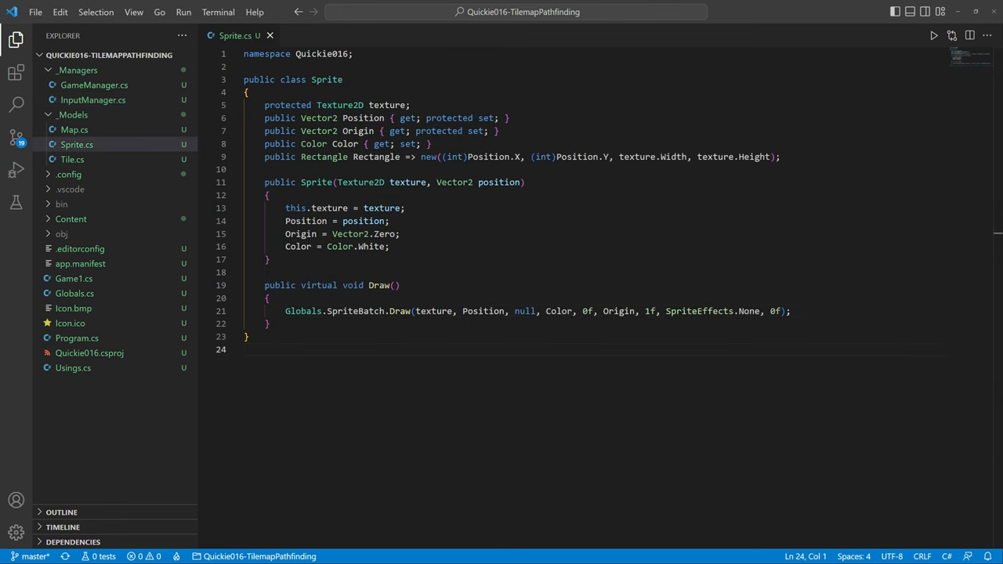
pyautogui.click(94, 85)
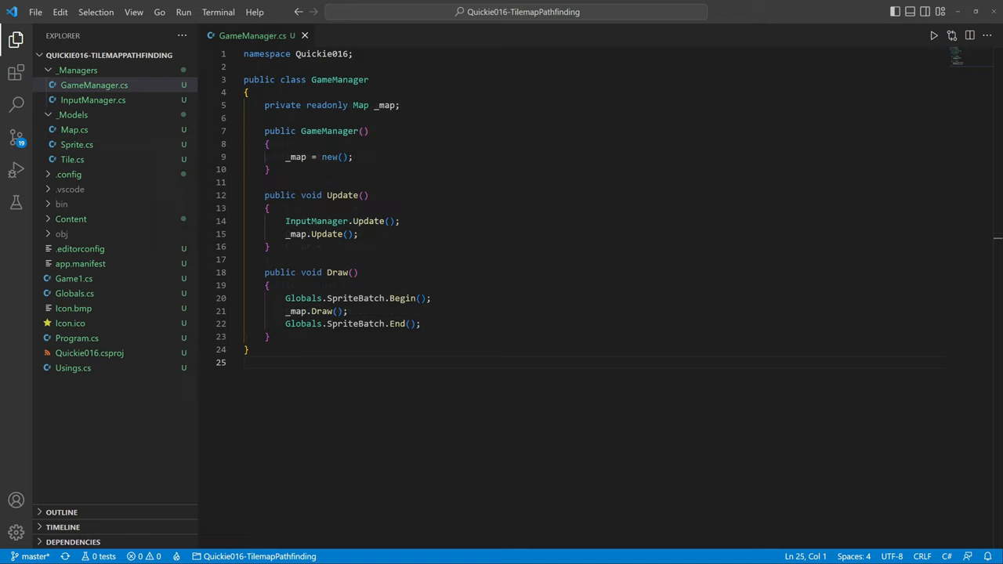
pyautogui.click(72, 160)
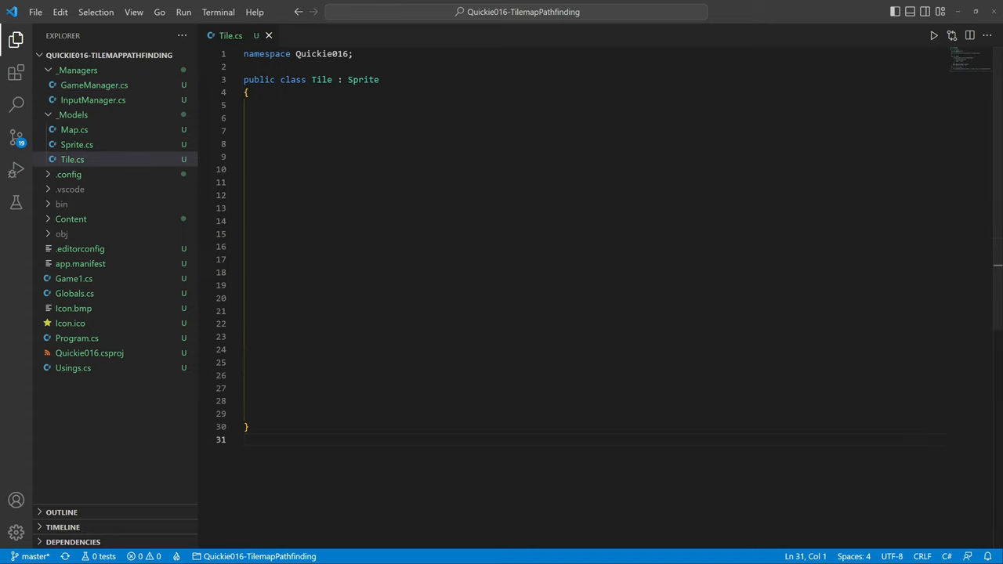
# Step: Write Tile's Blocked and Path properties, constructor, click-toggling Update and colouring Draw override
pyautogui.write('public bool Blocked { get; set; }')
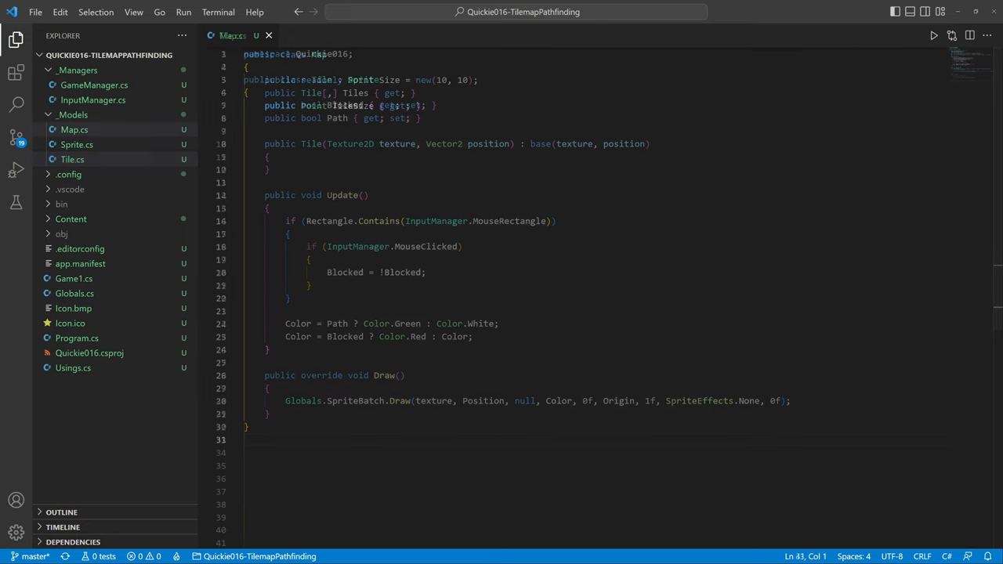
# Step: Read Map.cs building, updating and drawing the 10×10 tile grid
pyautogui.click(73, 129)
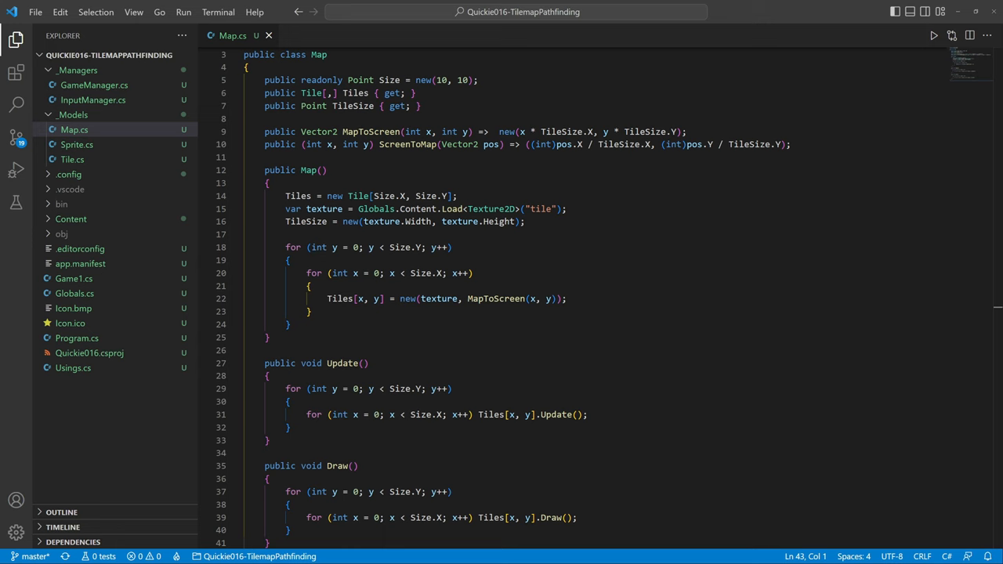
pyautogui.click(934, 34)
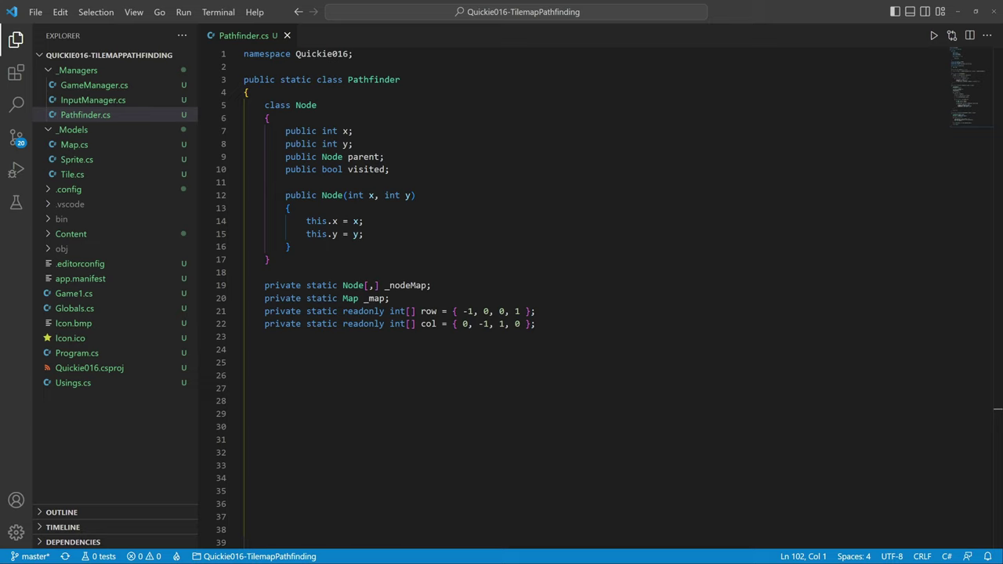
# Step: Write Pathfinder's Node class, fields, direction arrays, Init(Map map) storing _map, and IsValid bounds check
pyautogui.write('public static void Init(Map map)\\n{\\n    _map = map;\\n}')
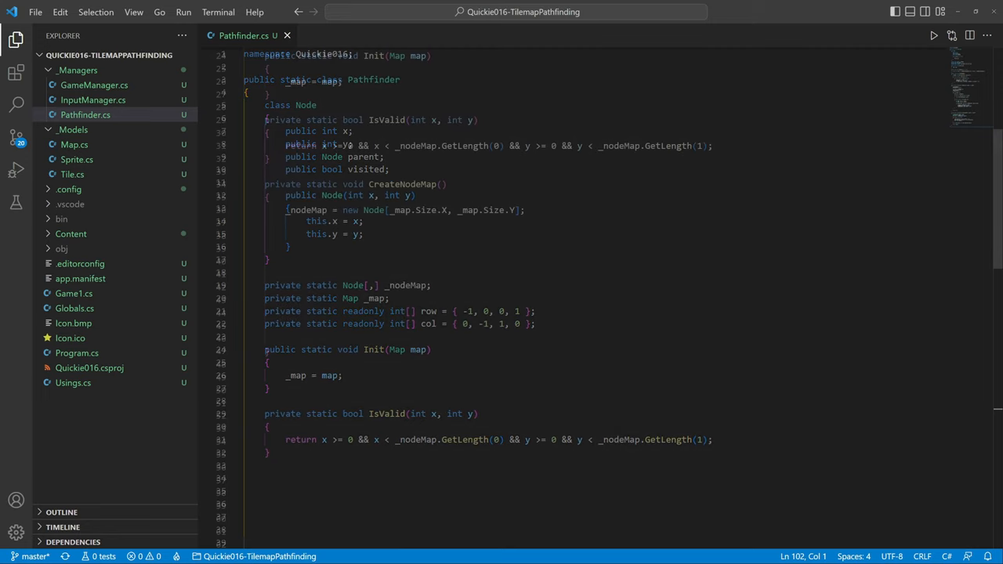
# Step: In CreateNodeMap's loops create a Node per tile and mark Blocked tiles' nodes visited
pyautogui.scroll(-3)
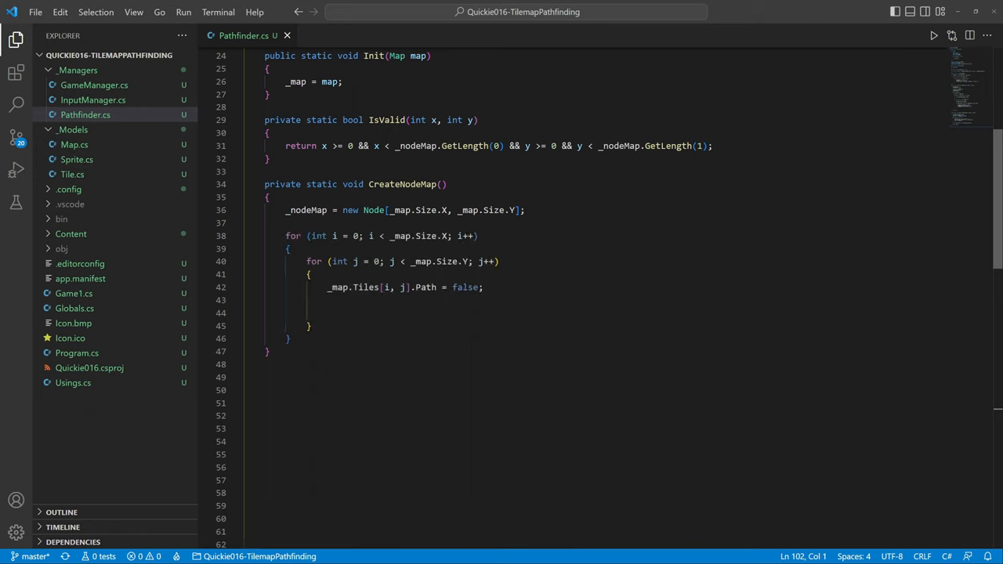
pyautogui.write('_nodeMap[i, j] = new(i, j);')
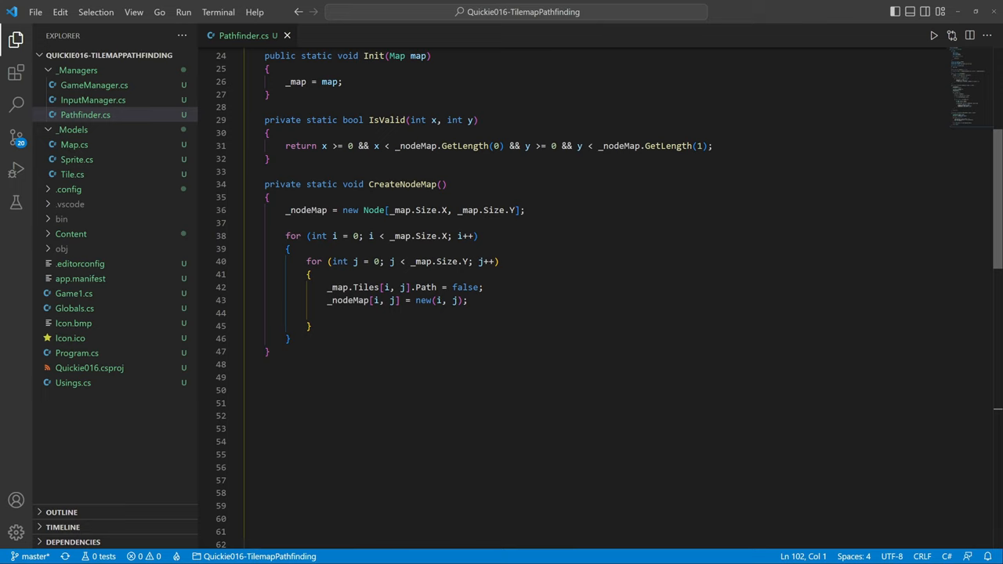
pyautogui.write('if (_map.Tiles[i, j].Blocked) _nodeMap[i, j].visited = true;')
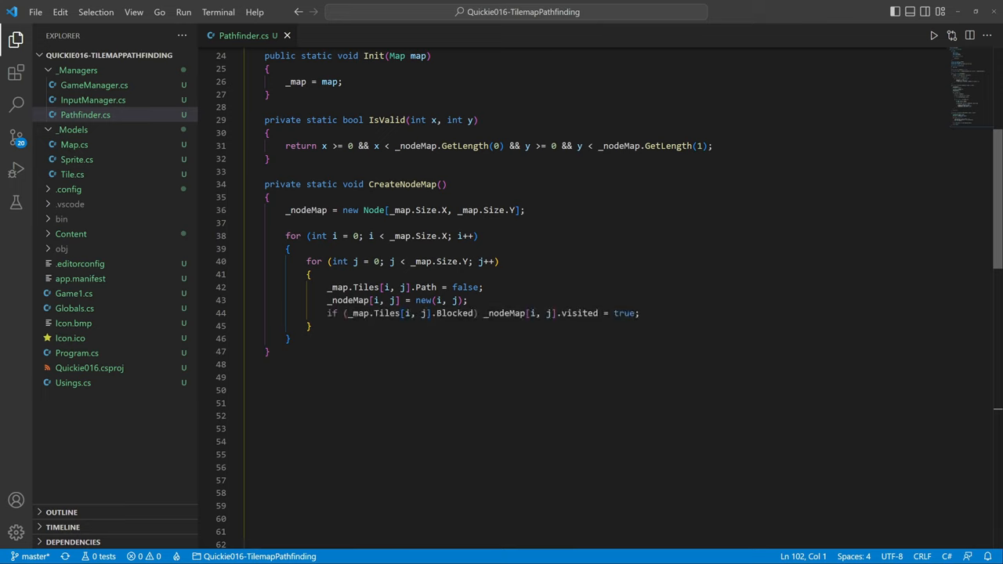
pyautogui.scroll(-3)
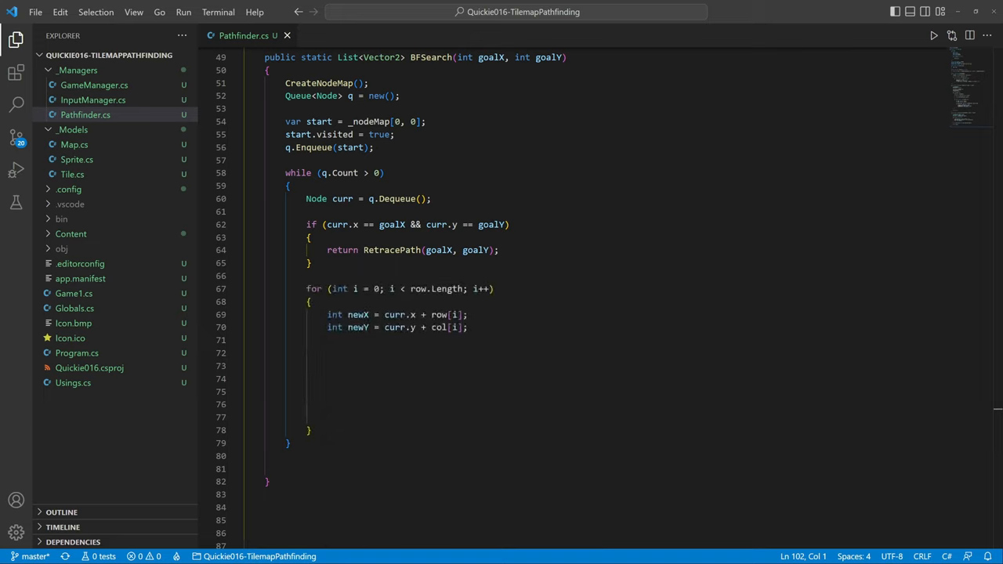
# Step: Write BFSearch enqueuing IsValid unvisited neighbours from the start node and returning null without a goal
pyautogui.write('if (IsValid(newX, newY) && !_nodeMap[newX, newY].visited)')
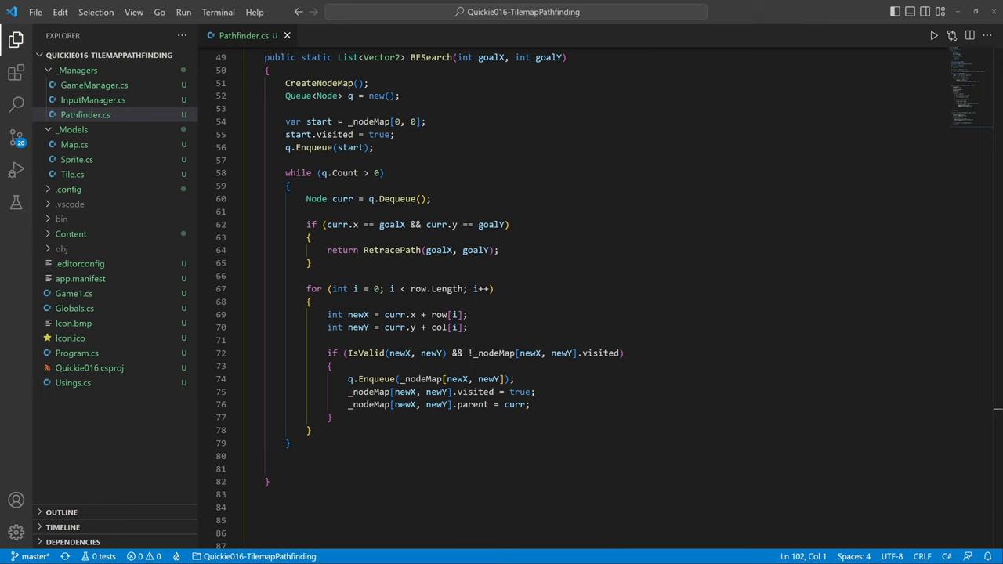
pyautogui.write('return null;')
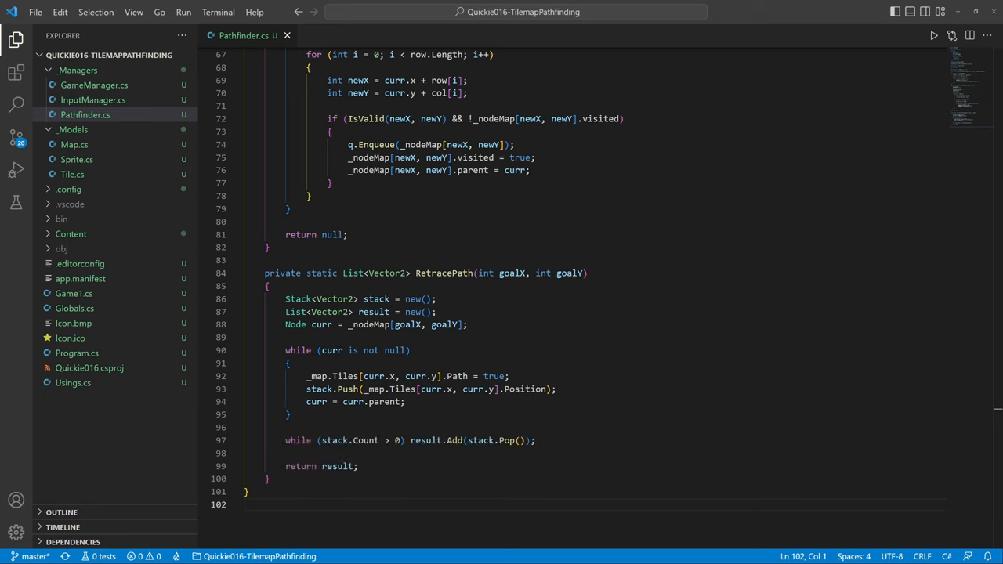
# Step: Add RetracePath collecting path positions via a stack from parent nodes, then reopen Tile.cs
pyautogui.click(72, 174)
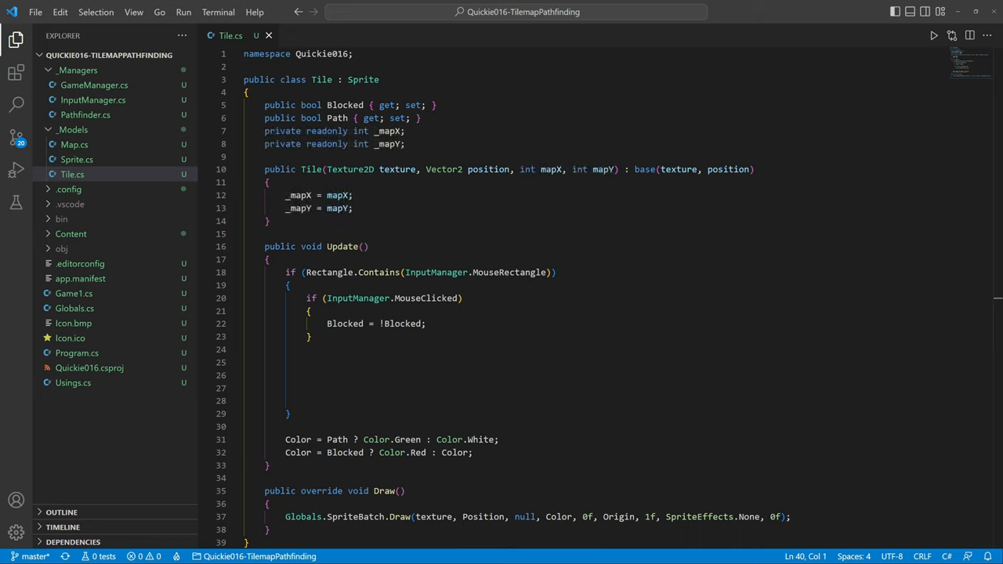
# Step: In Tile.Update call Pathfinder.BFSearch(_mapX, _mapY) when InputManager.MouseRightClicked, then reopen Map.cs
pyautogui.write('if (InputManager.MouseRightClicked)')
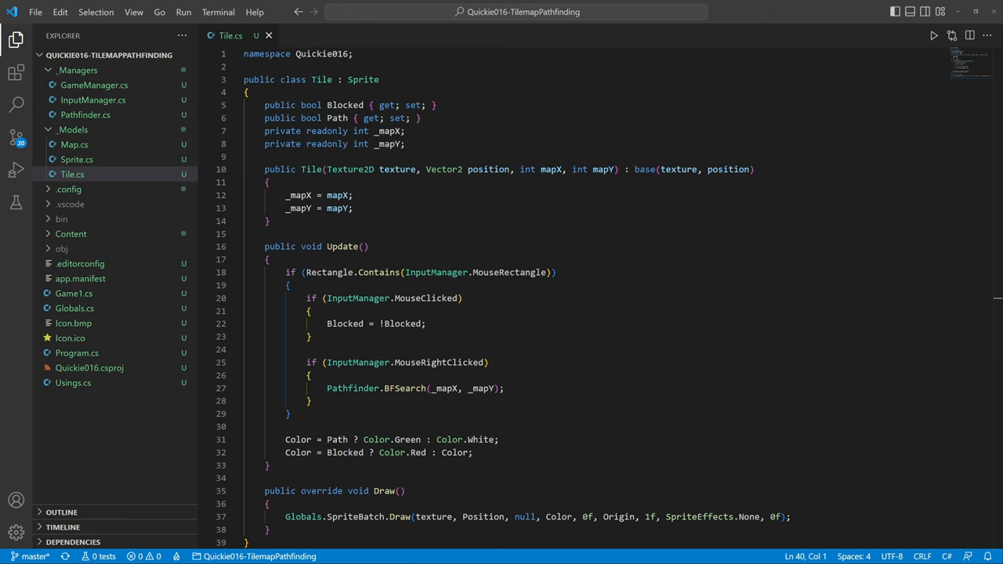
pyautogui.click(74, 144)
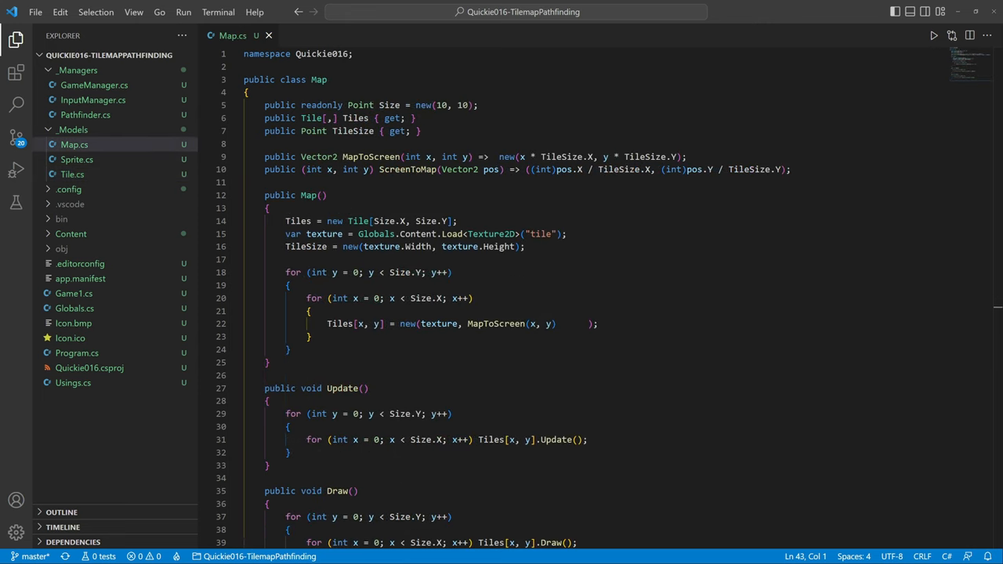
# Step: Pass x, y into each Tile, add Pathfinder.Init(_map) in GameManager, run the game and open Hero.cs
pyautogui.write(', x, y')
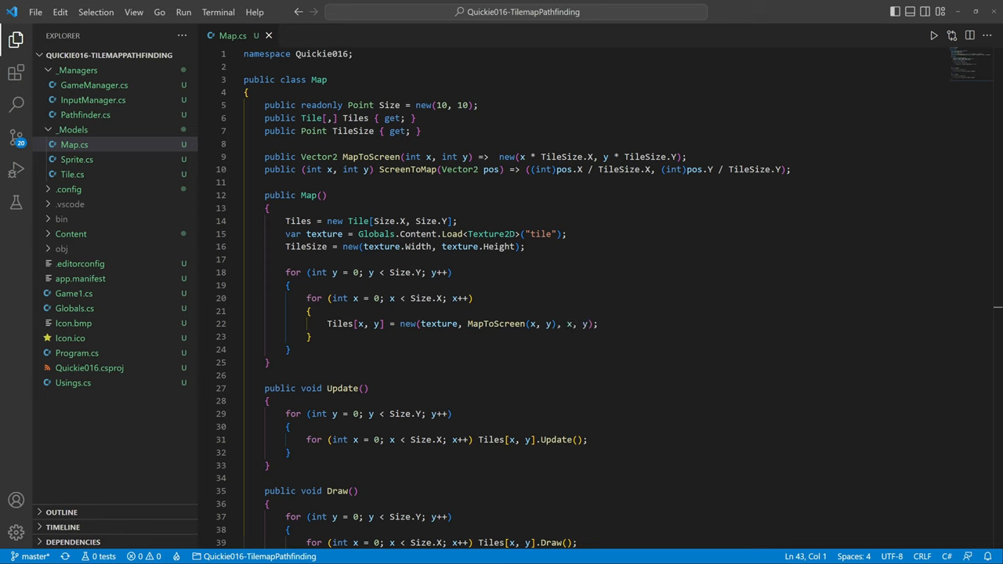
pyautogui.click(94, 84)
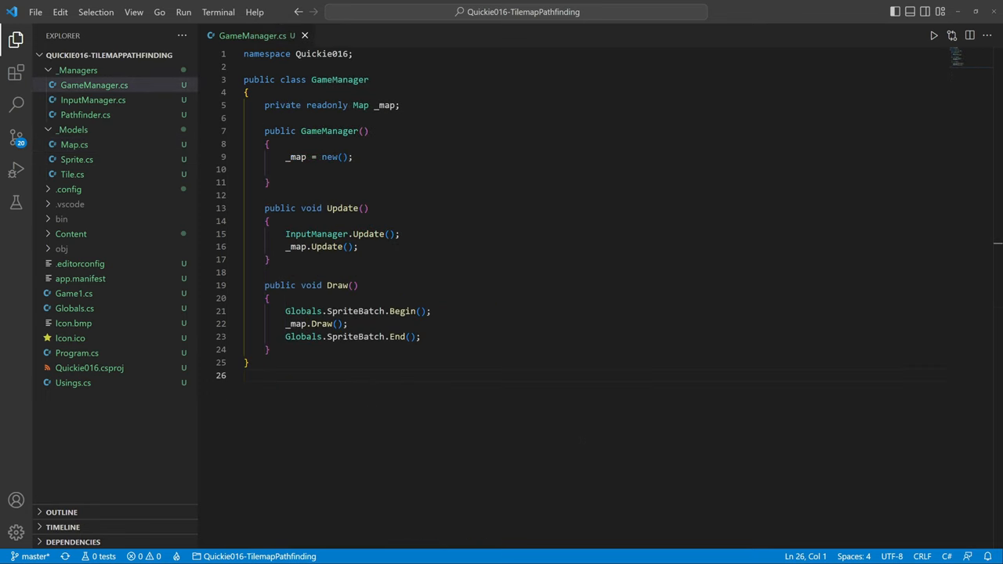
pyautogui.write('Pathfinder.Init(_map);')
pyautogui.write('dotnet run')
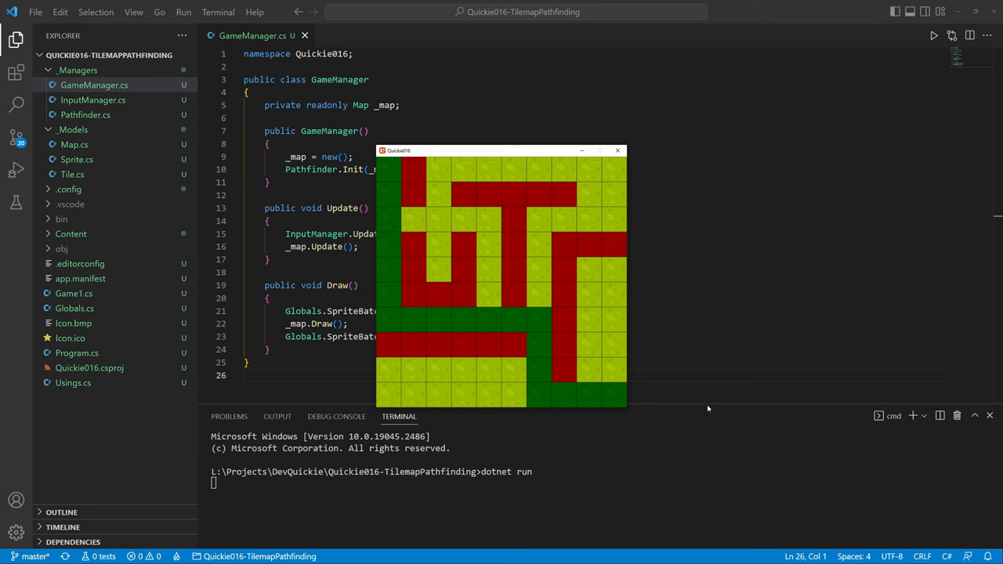
pyautogui.click(75, 144)
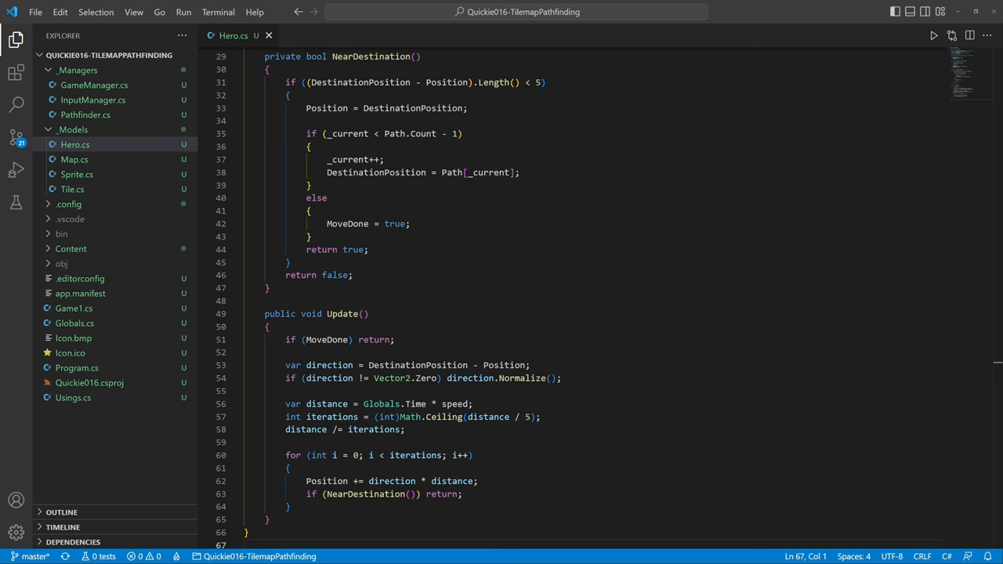